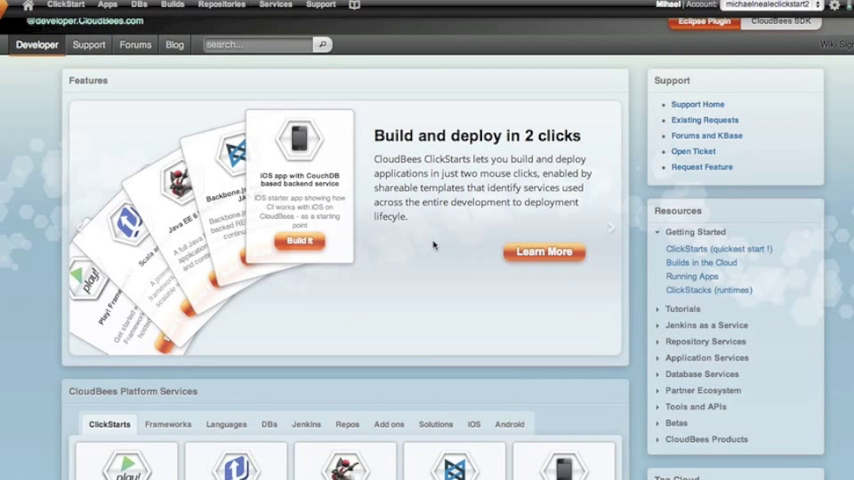
mouse_move(412, 269)
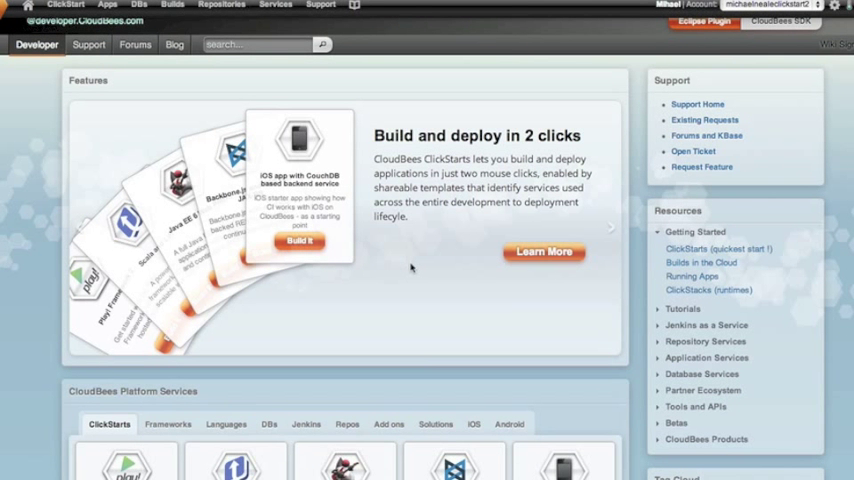
Scroll the developer page down to the ClickStarts template grid
scroll(down, 3)
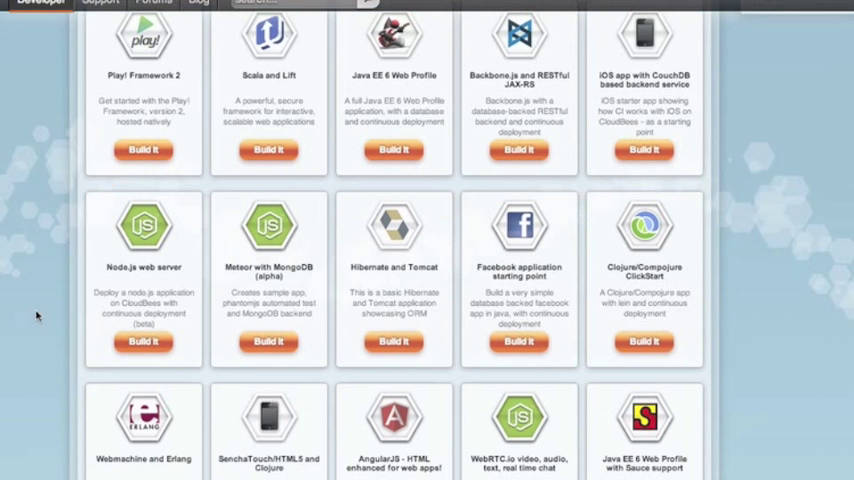
Choose 'Build it' on the Play! Framework 2 ClickStart card
scroll(down, 3)
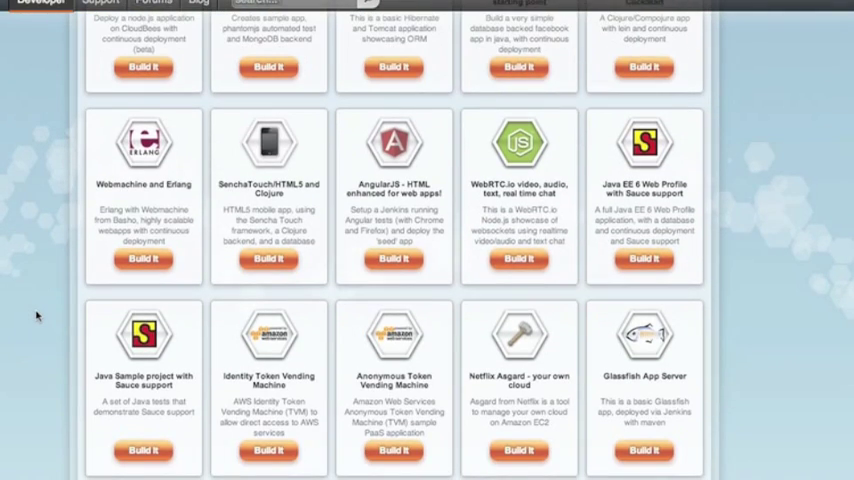
scroll(up, 3)
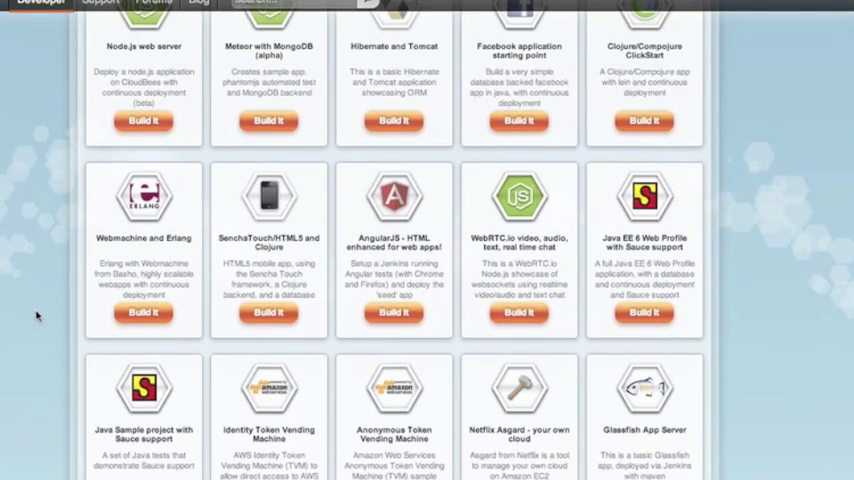
scroll(up, 3)
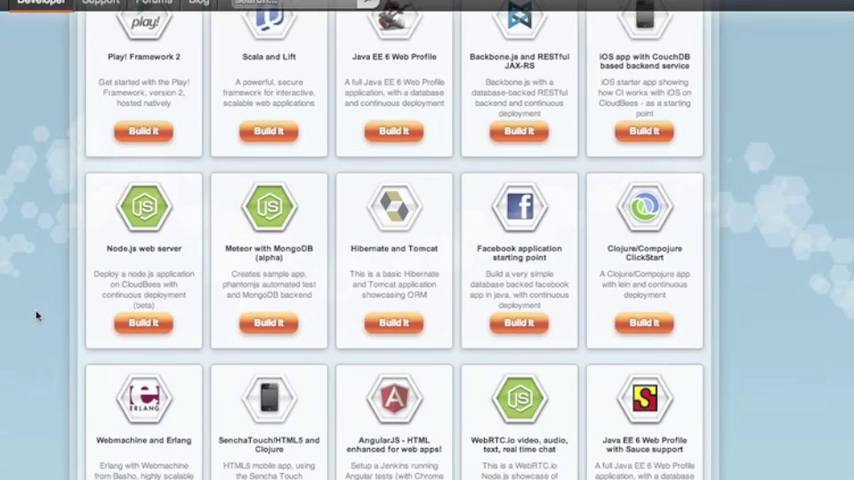
scroll(up, 3)
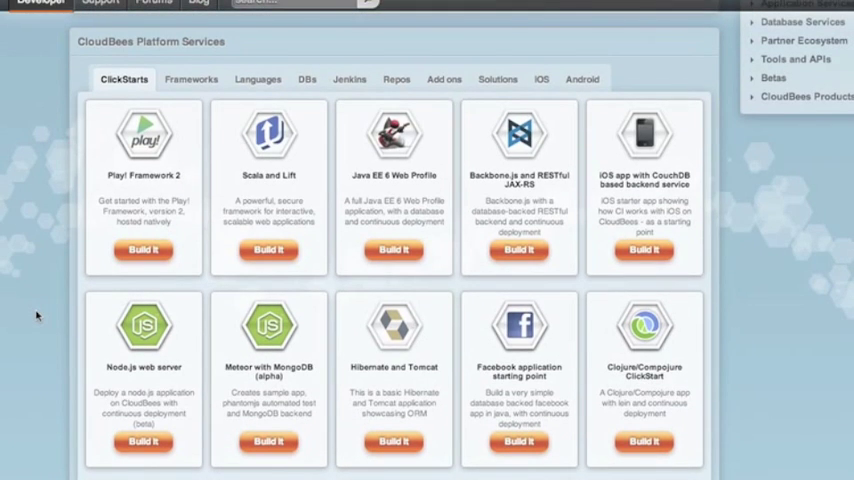
click(143, 250)
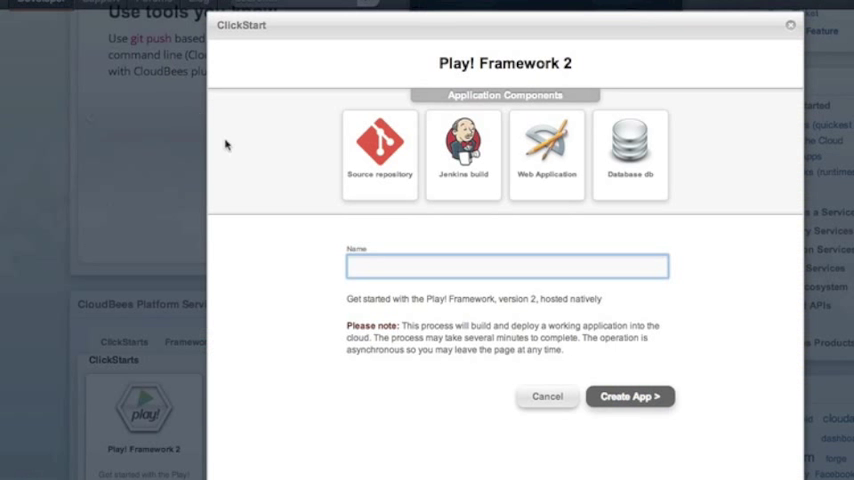
Name the new app myclickstart and create it
text(my)
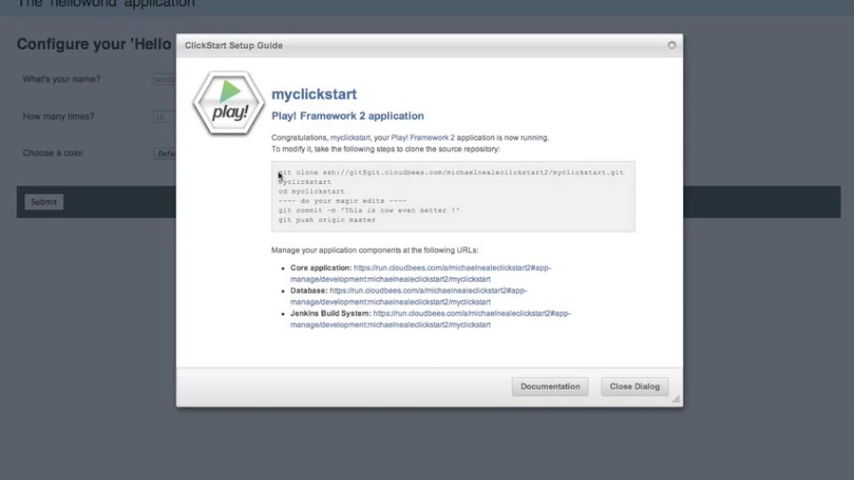
Select the git clone command for the myclickstart repository to copy it
double_click(314, 93)
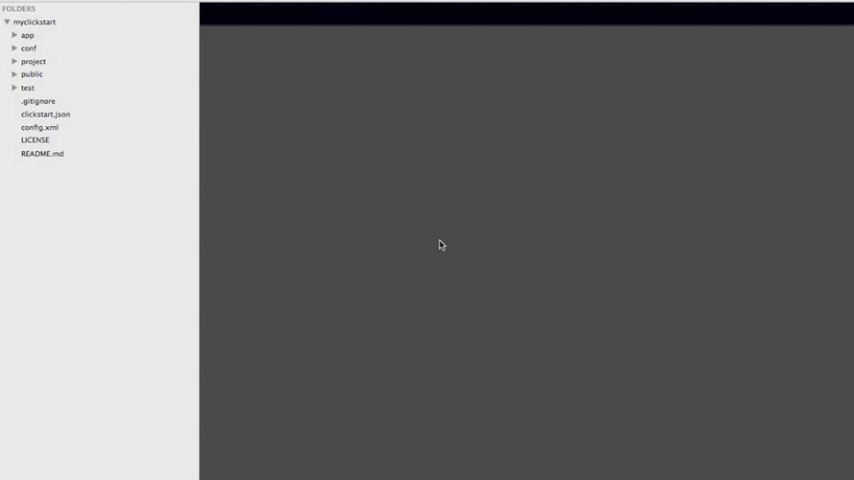
mouse_move(16, 33)
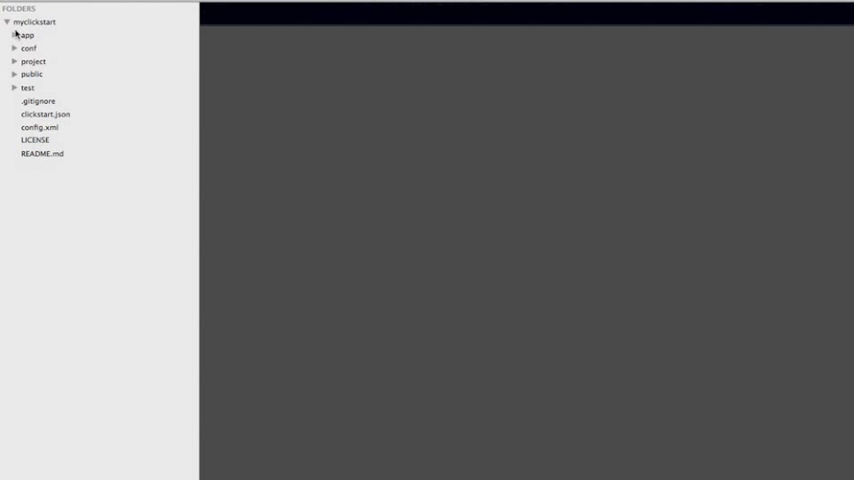
Add println("hi there") to the index action in app/controllers/Application.scala
click(27, 35)
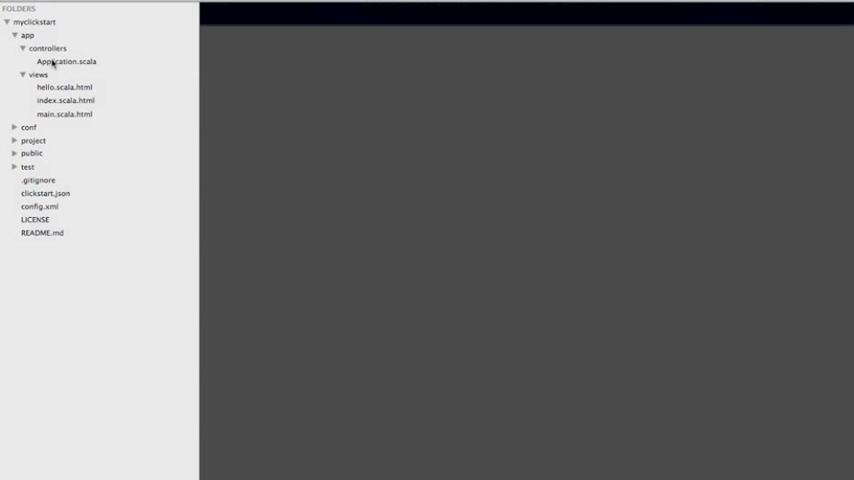
click(65, 61)
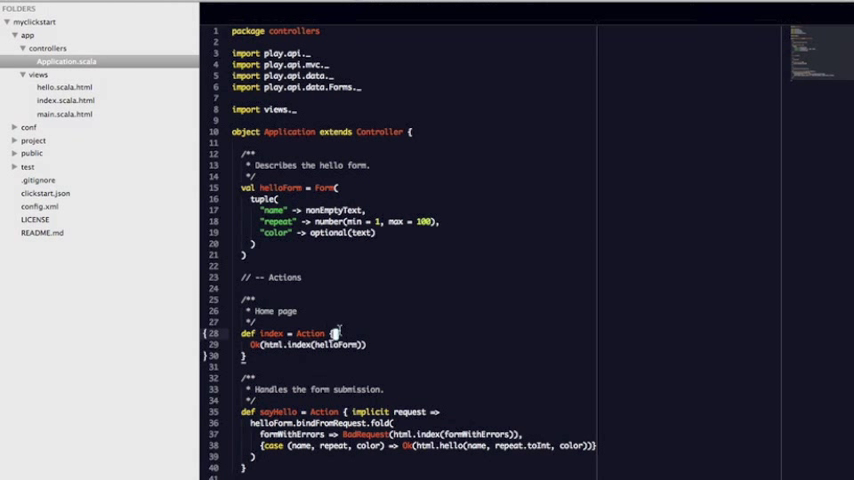
text(println)
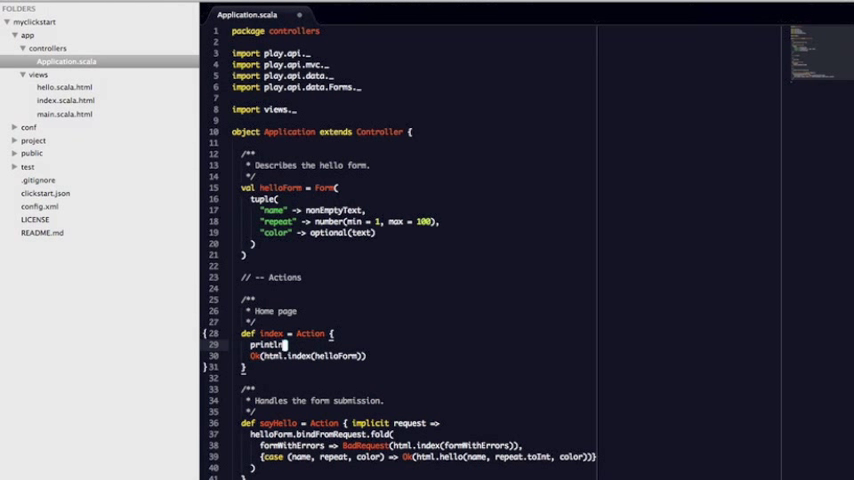
text("hi there")
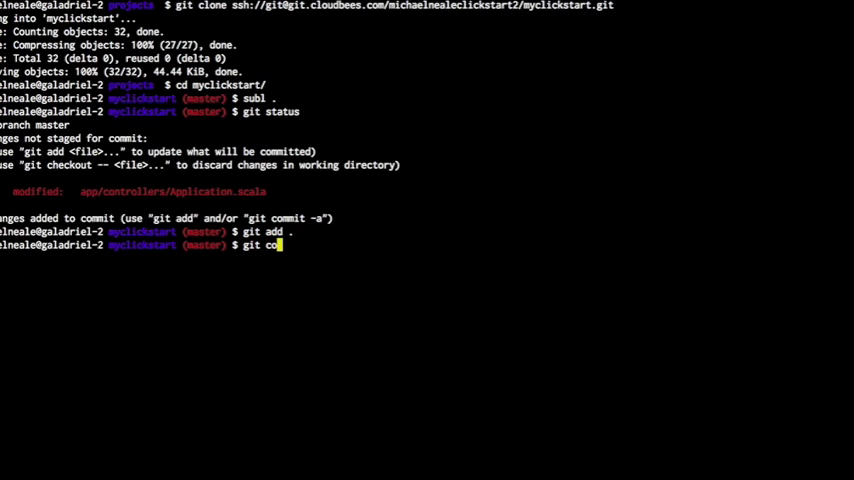
Commit the change as "my great change" and git push origin master
key(Return)
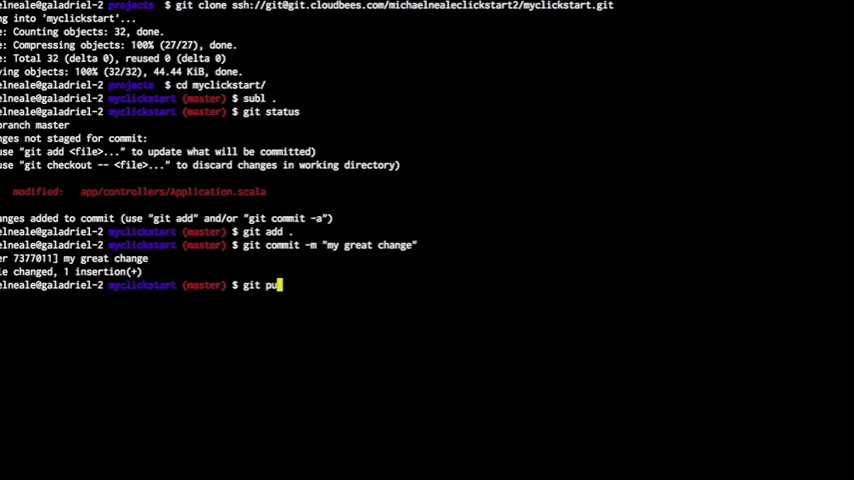
text(sh origin master)
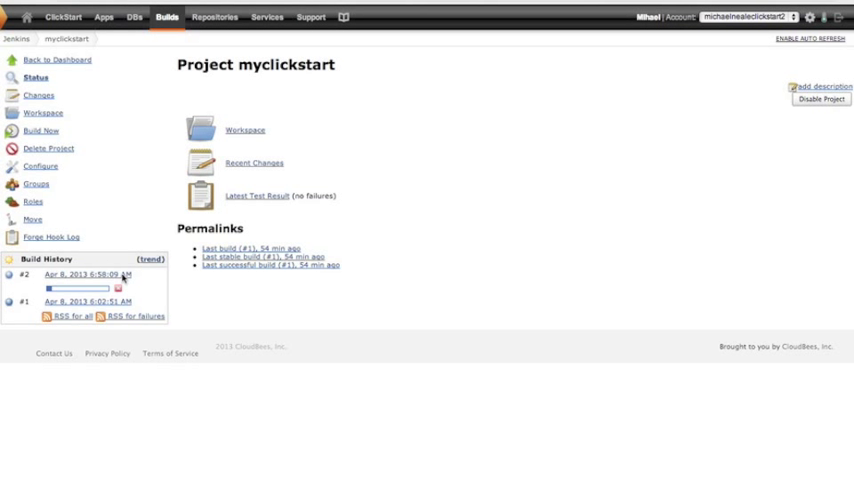
View Jenkins build #2 of myclickstart triggered by the push
click(88, 274)
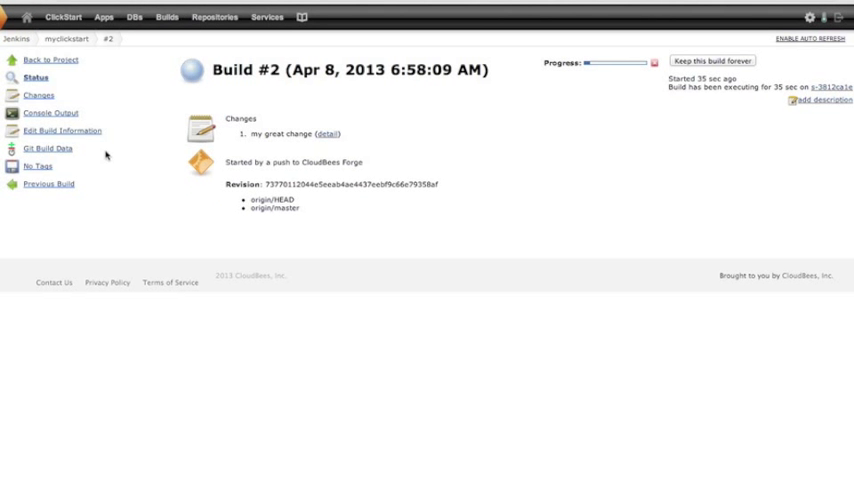
click(46, 196)
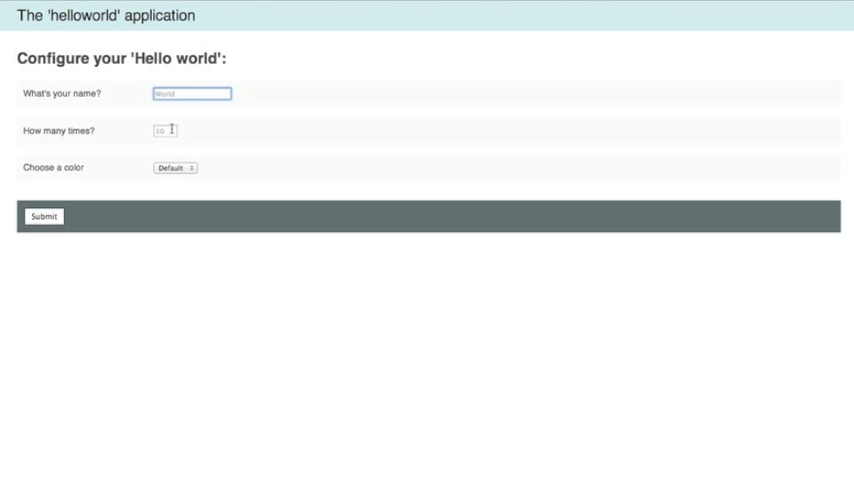
Enter Hi in the helloworld app's 'What's your name?' field
text(Hi)
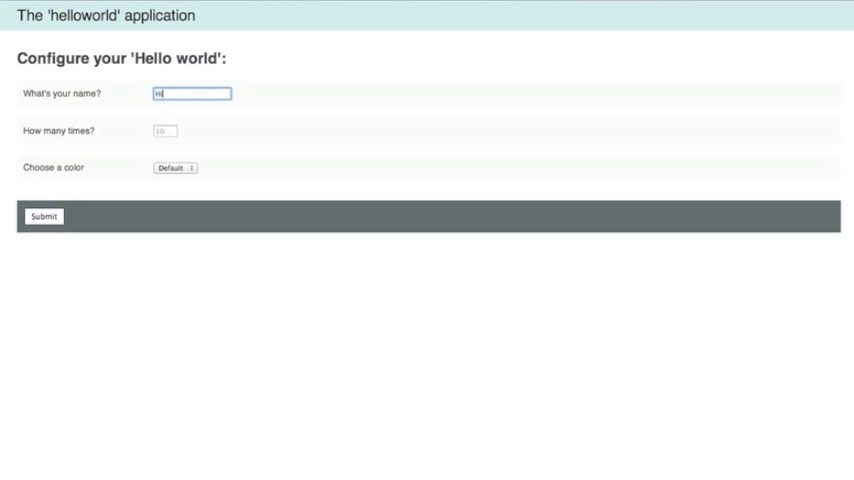